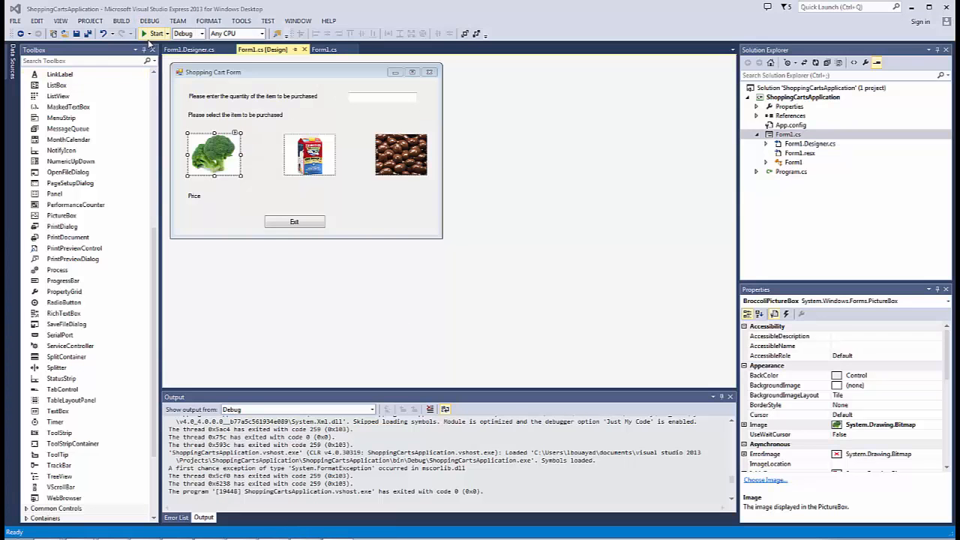
Step: Start debugging the Shopping Cart form and enter quantity 2.5 to test milk
{"action": "left_click", "coordinate": [154, 33]}
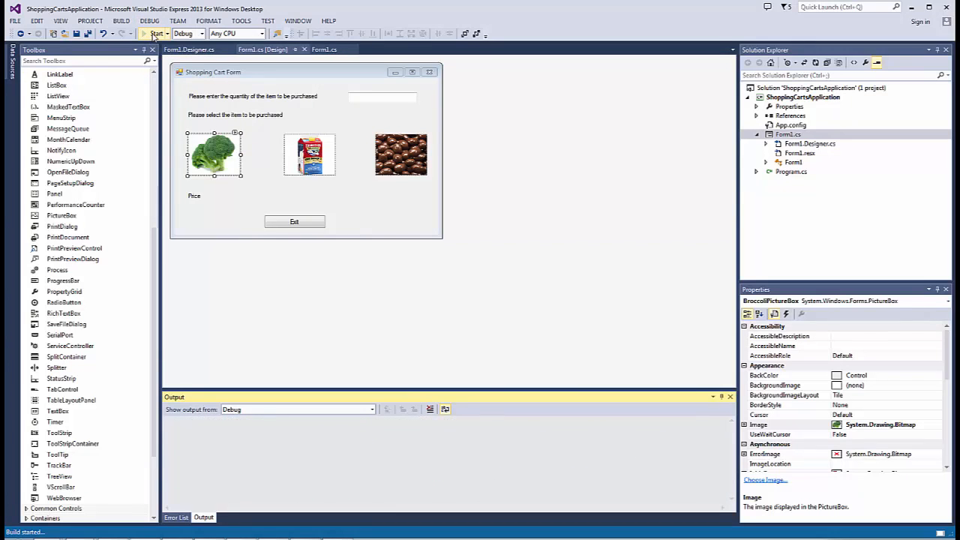
{"action": "left_click", "coordinate": [156, 34]}
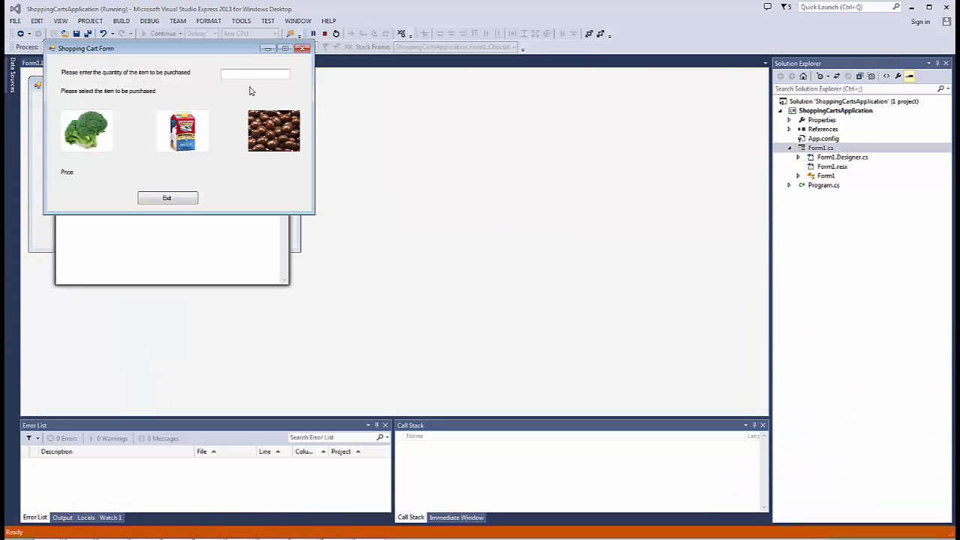
{"action": "type", "text": "25"}
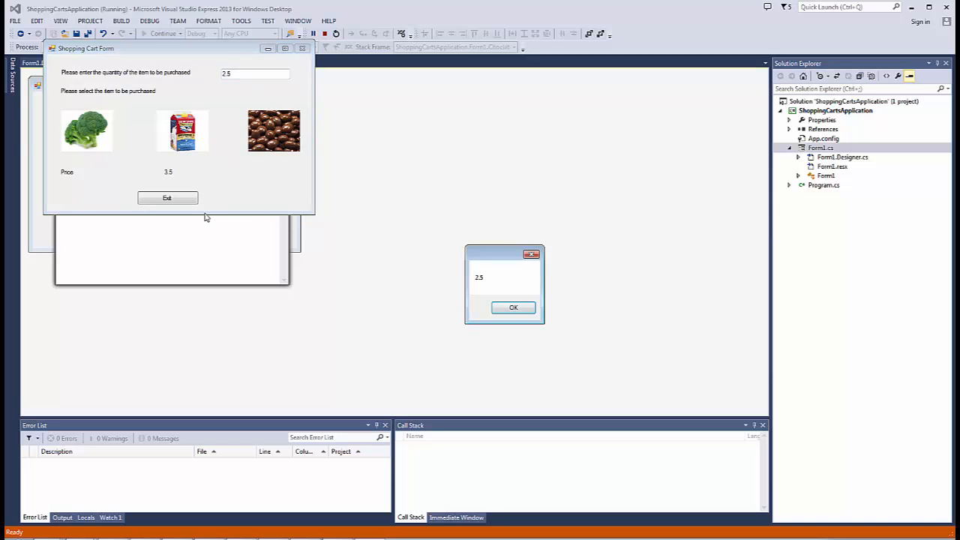
{"action": "mouse_move", "coordinate": [493, 288]}
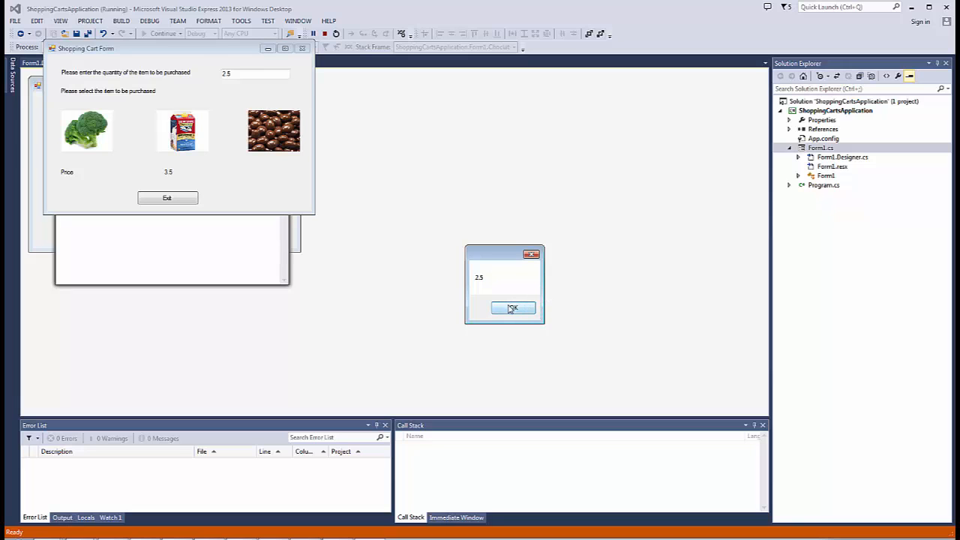
Step: Dismiss the milk message, then try broccoli with quantity 2.5, raising a FormatException
{"action": "left_click", "coordinate": [513, 309]}
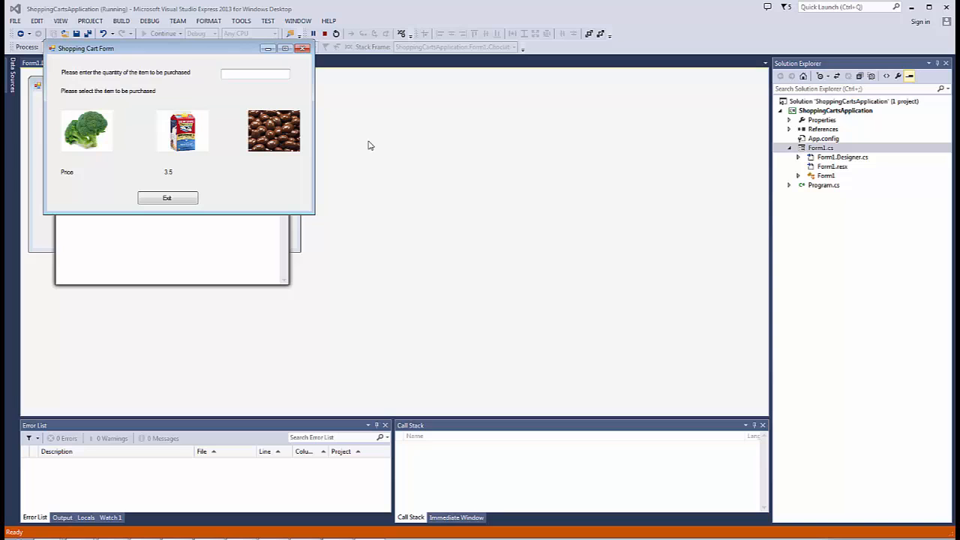
{"action": "mouse_move", "coordinate": [243, 91]}
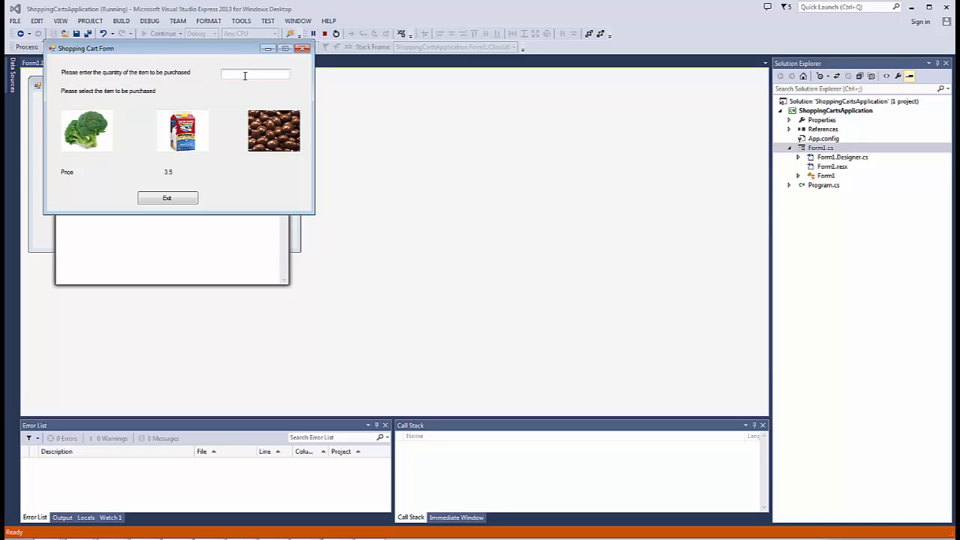
{"action": "type", "text": "25"}
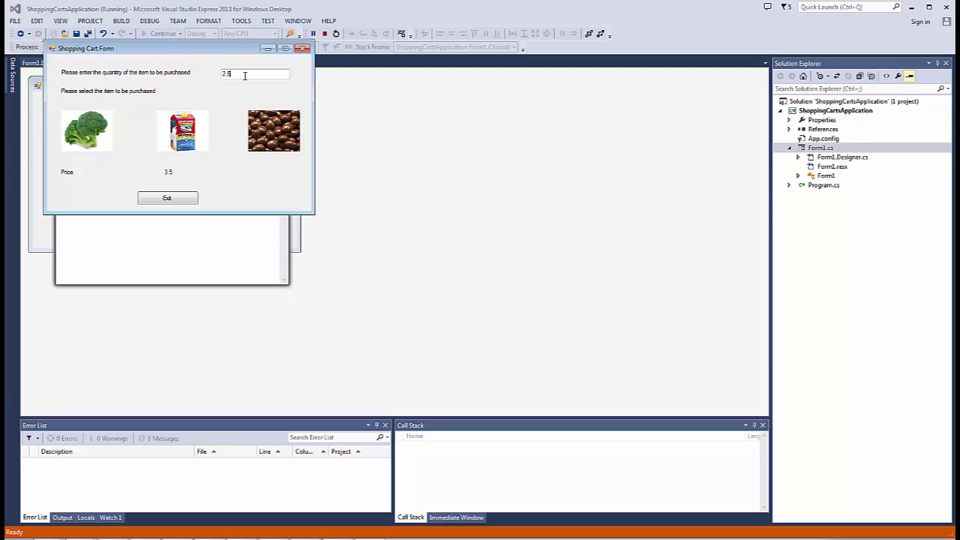
{"action": "left_click", "coordinate": [274, 131]}
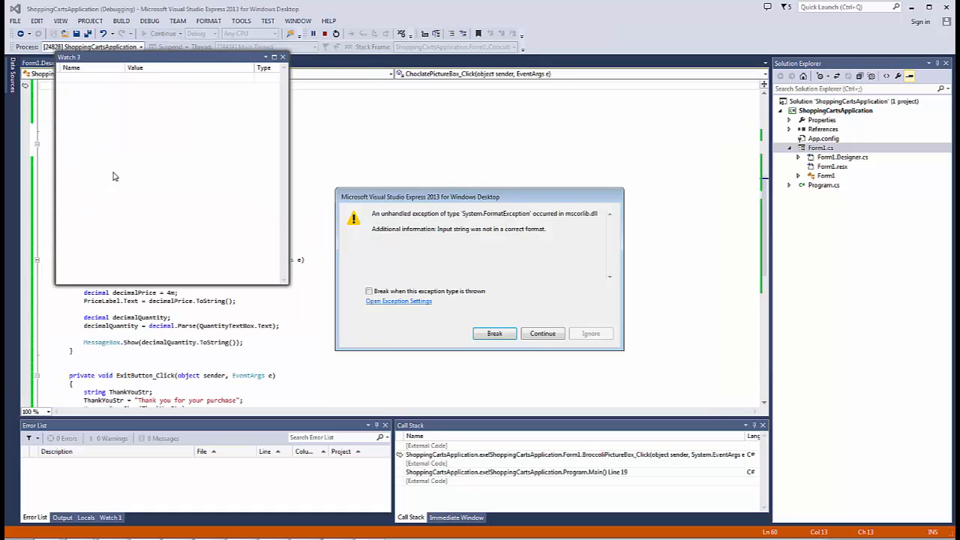
{"action": "mouse_move", "coordinate": [459, 268]}
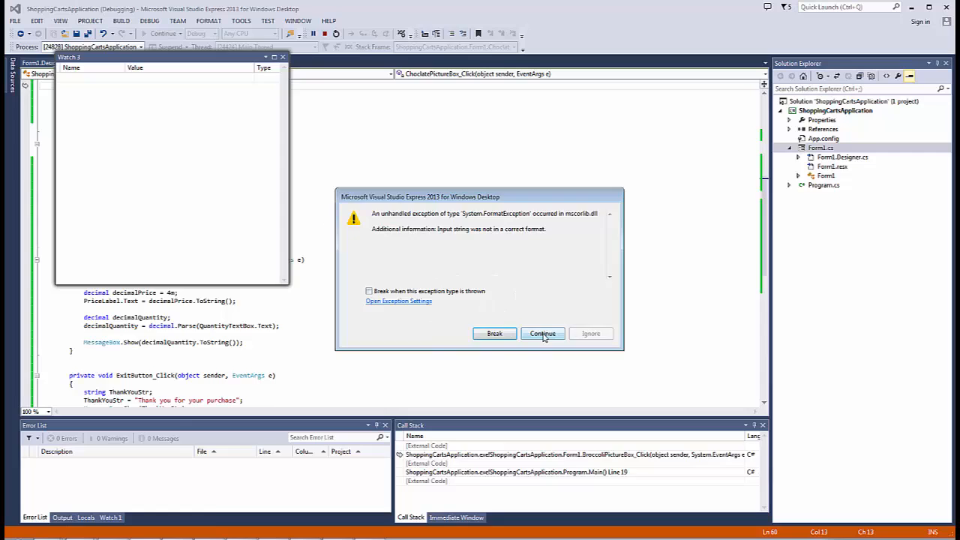
Step: Continue past the exception to end debugging and scroll up to the broccoli handler
{"action": "left_click", "coordinate": [543, 333]}
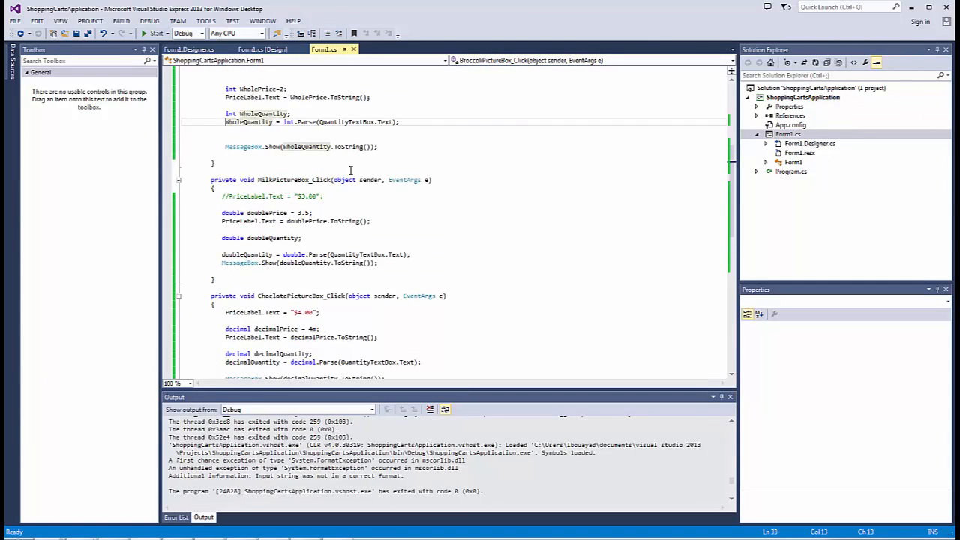
{"action": "scroll", "scroll_direction": "up", "scroll_amount": 3}
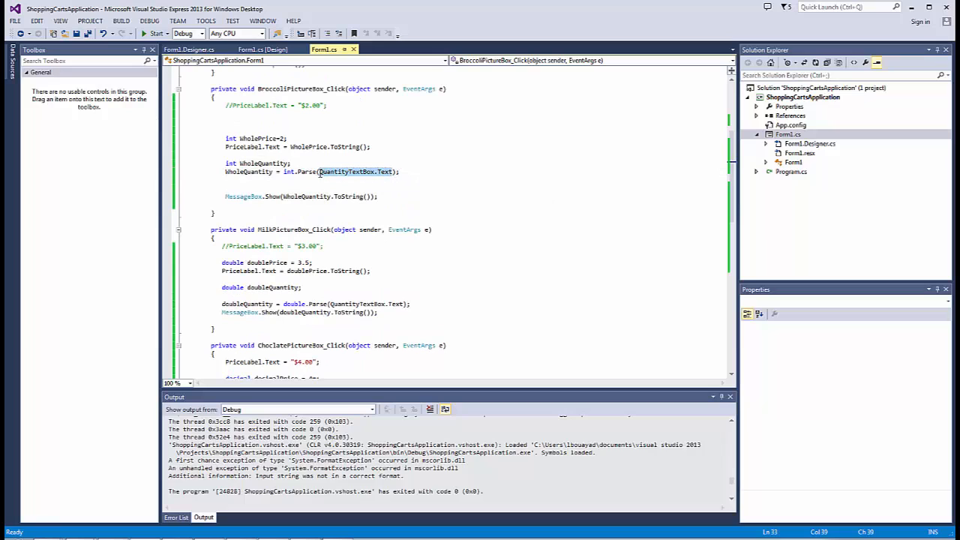
{"action": "mouse_move", "coordinate": [371, 180]}
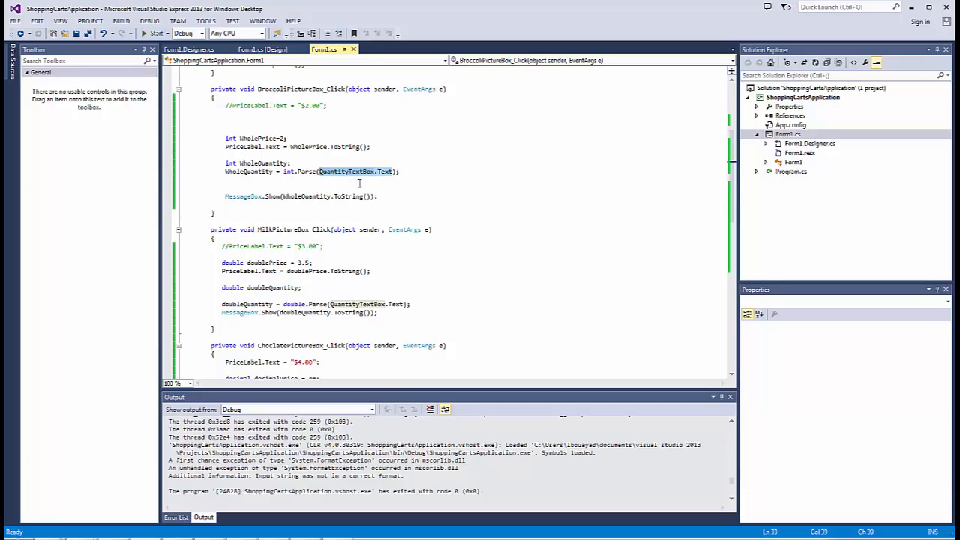
{"action": "mouse_move", "coordinate": [368, 180]}
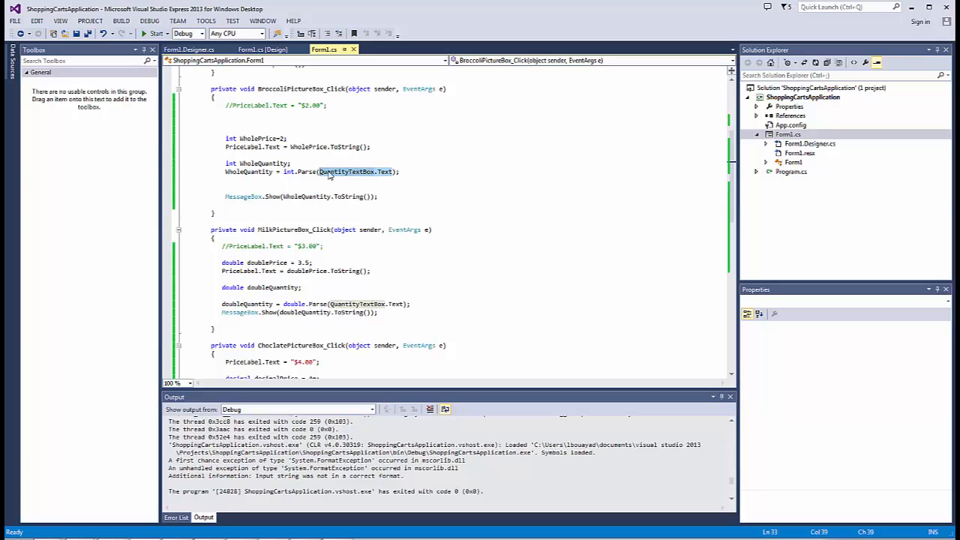
{"action": "mouse_move", "coordinate": [369, 180]}
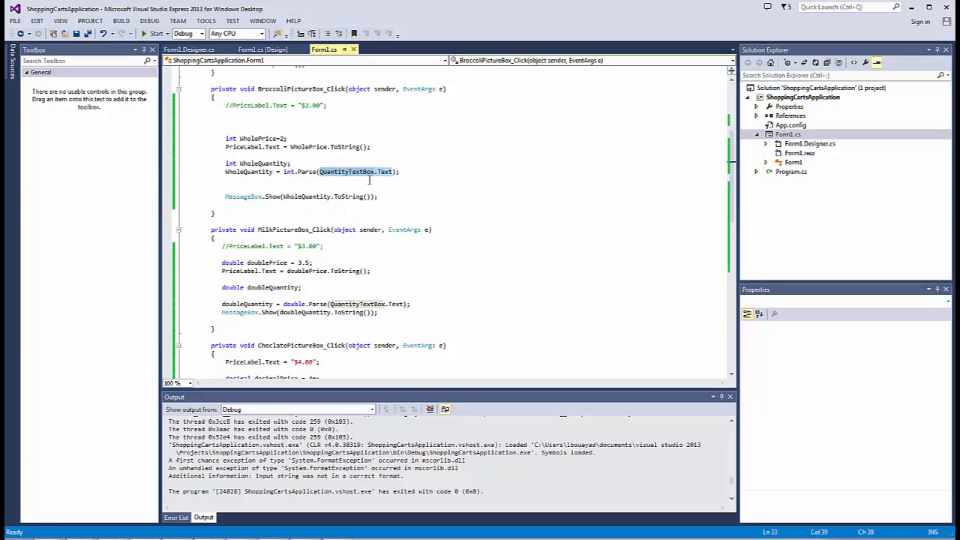
{"action": "mouse_move", "coordinate": [366, 180]}
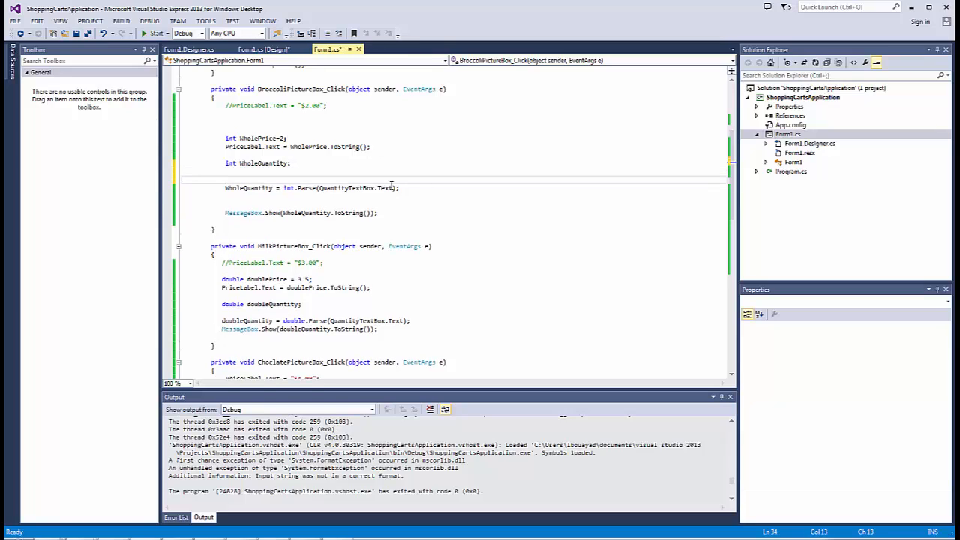
Step: Wrap int.Parse and MessageBox.Show in a try block, adding an empty catch { } after it
{"action": "type", "text": "try"}
{"action": "type", "text": "{"}
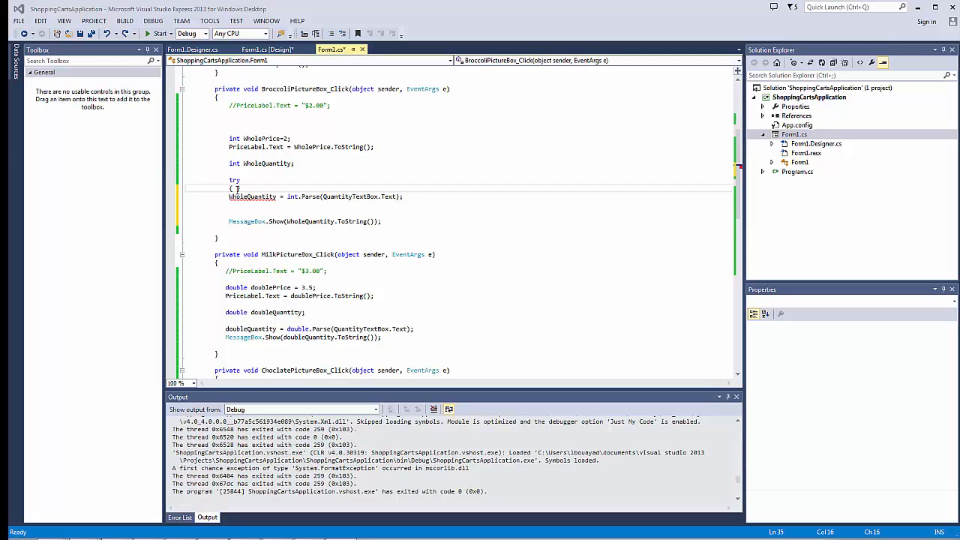
{"action": "mouse_move", "coordinate": [299, 239]}
{"action": "type", "text": "}"}
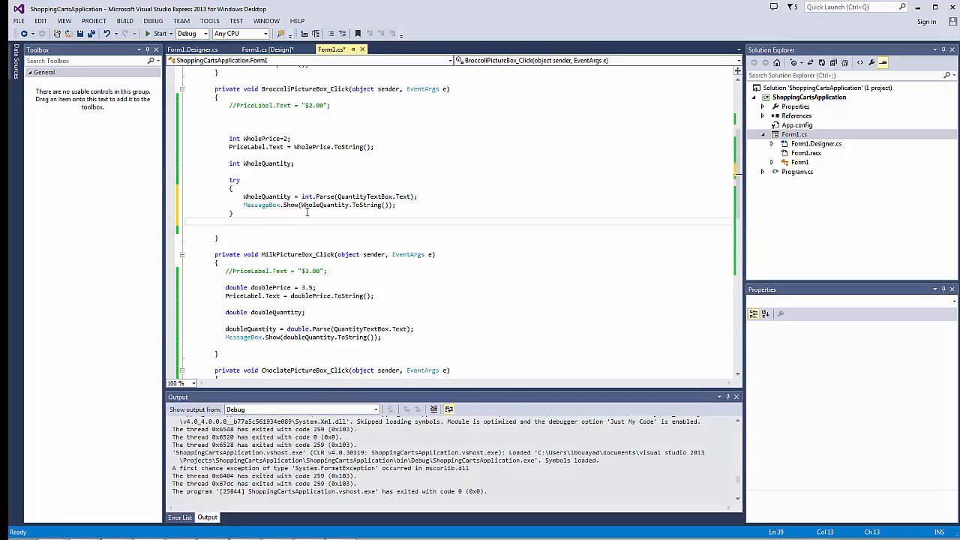
{"action": "left_click", "coordinate": [287, 239]}
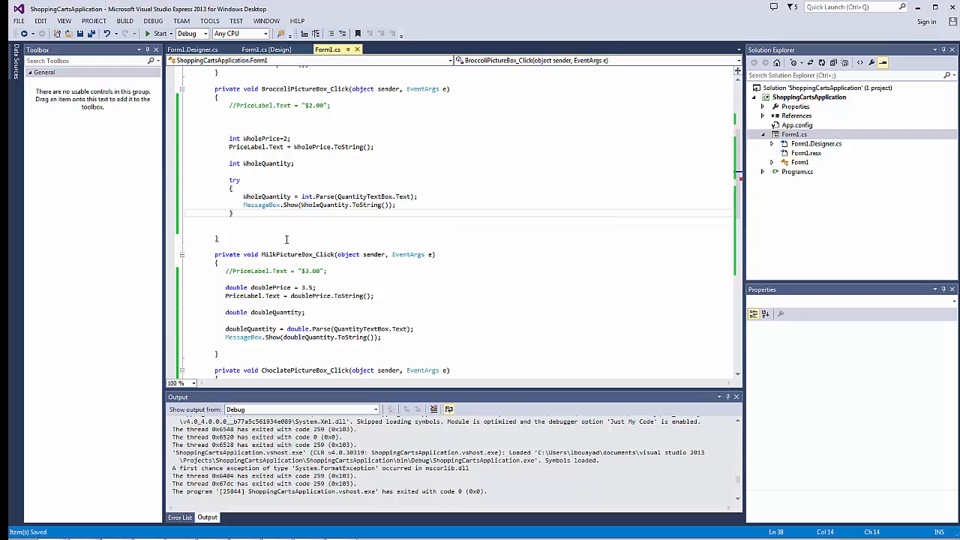
{"action": "type", "text": "catch"}
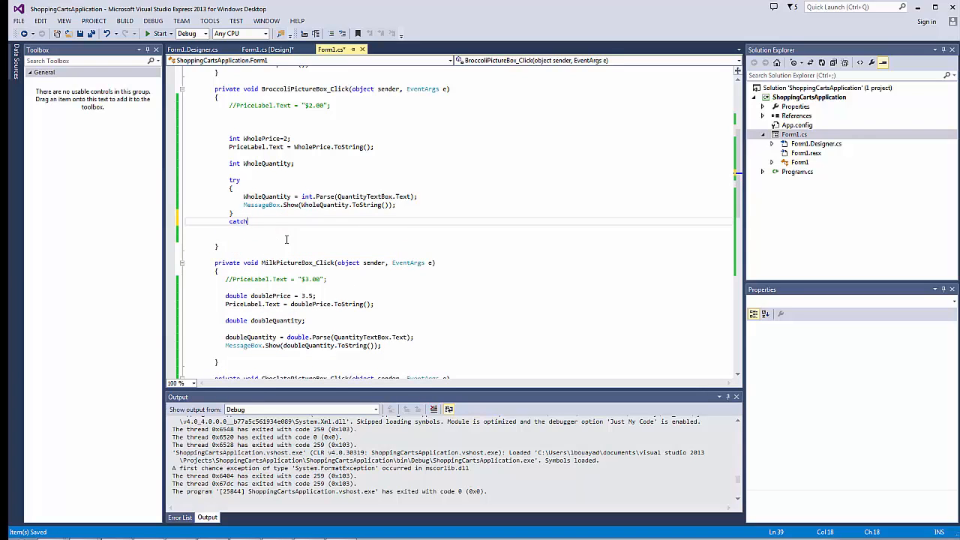
{"action": "type", "text": "{ }"}
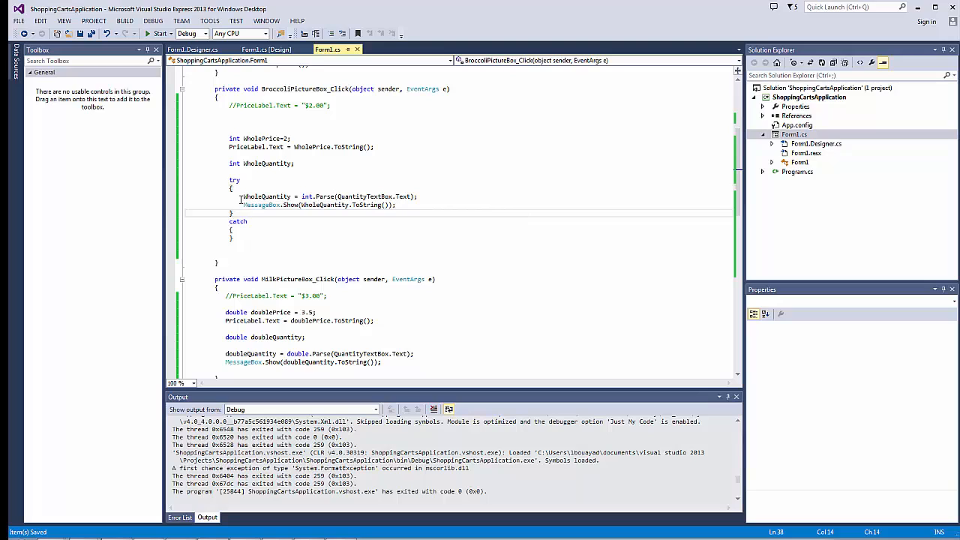
{"action": "left_click_drag", "start_coordinate": [244, 196], "coordinate": [396, 204]}
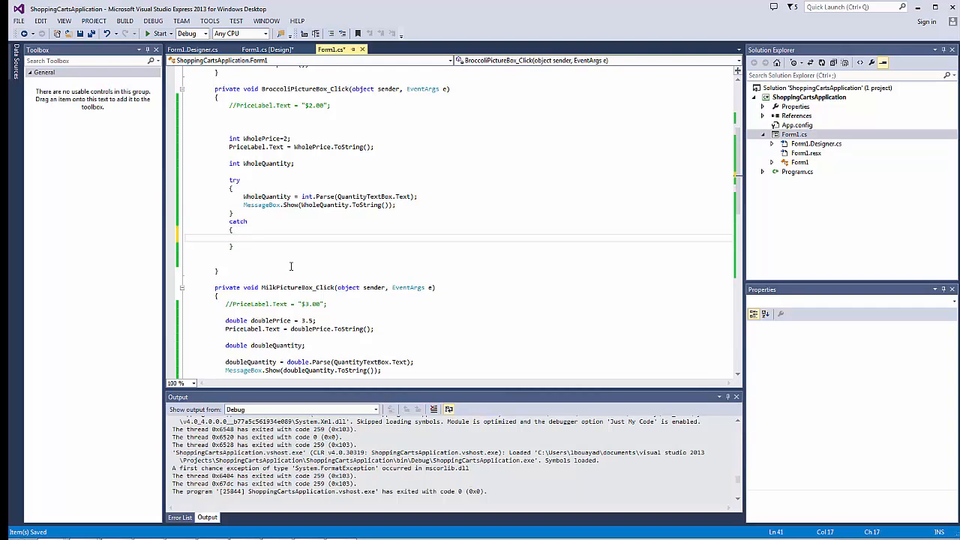
Step: Write MessageBox.Show("There has been an error parsing the string entered!"); inside the catch block
{"action": "type", "text": "MessageBox"}
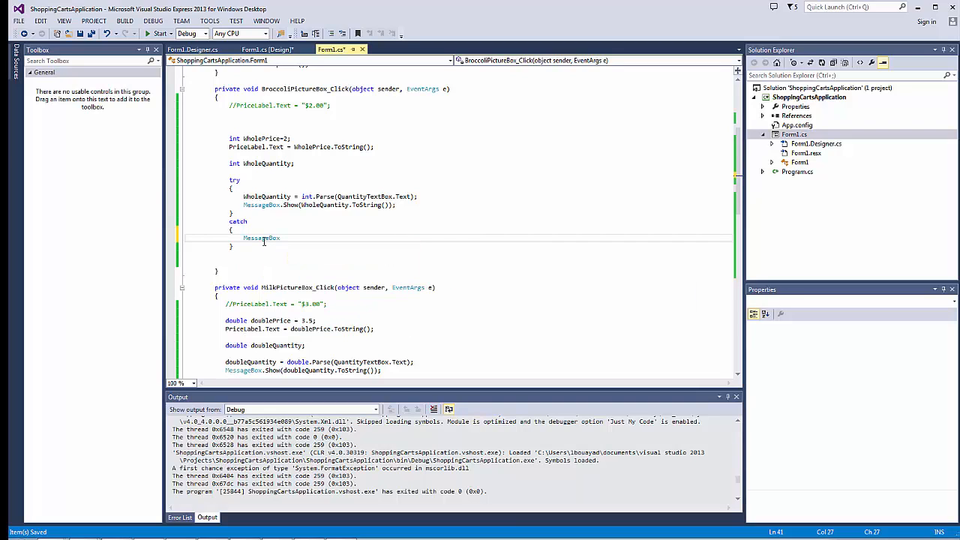
{"action": "type", "text": ".Show"}
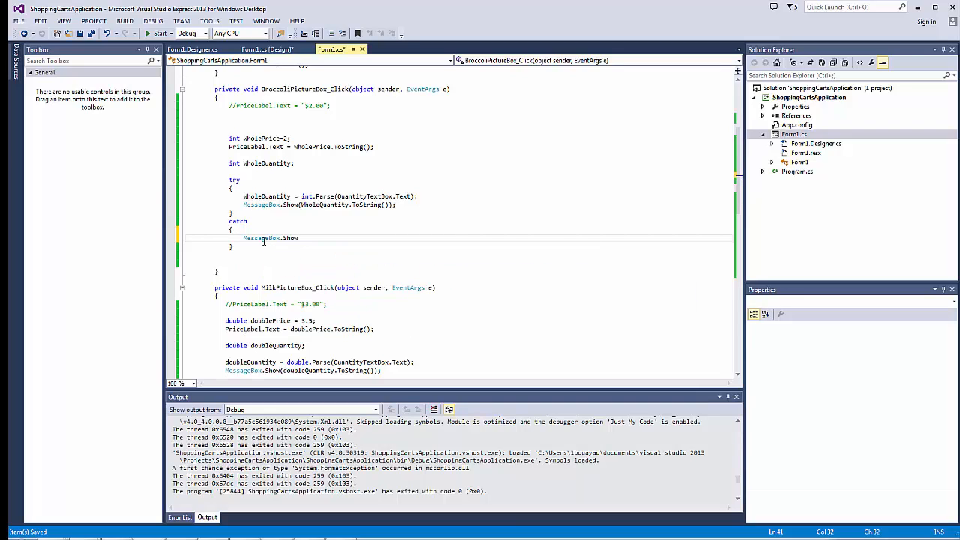
{"action": "type", "text": "();"}
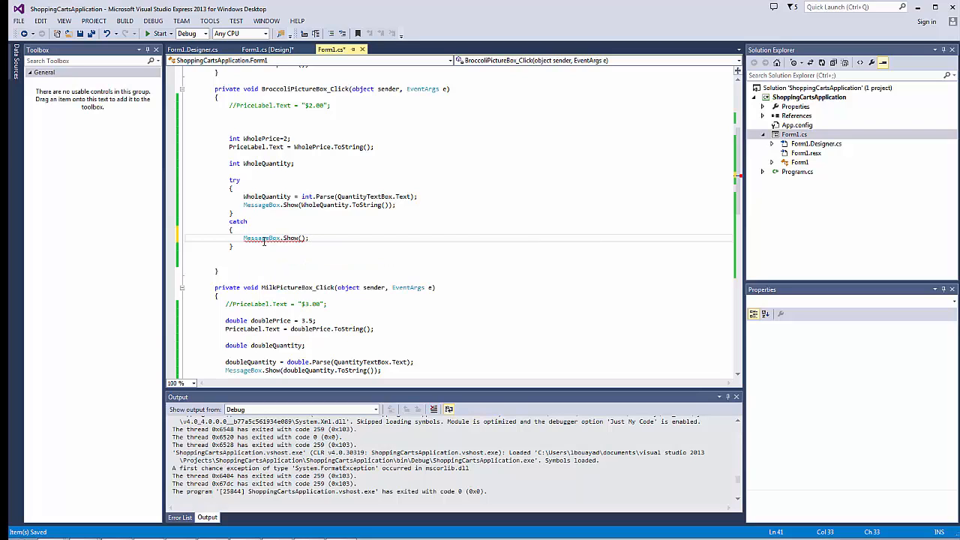
{"action": "type", "text": "\"\""}
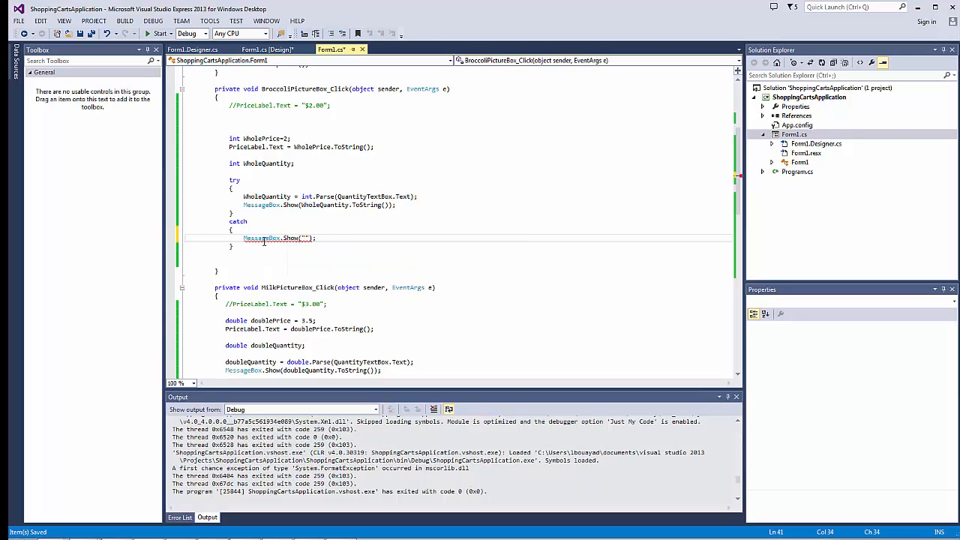
{"action": "mouse_move", "coordinate": [262, 238]}
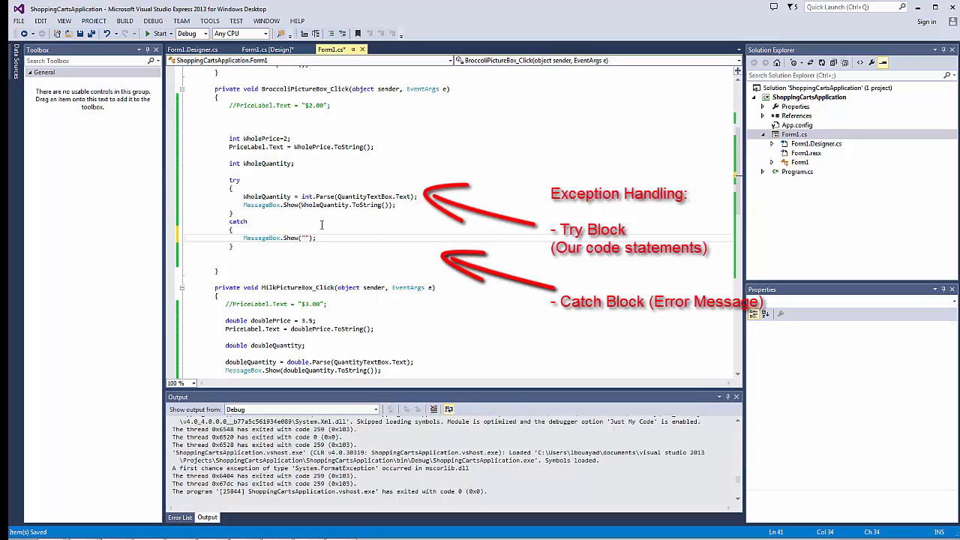
{"action": "left_click", "coordinate": [299, 196]}
{"action": "type", "text": "There has been"}
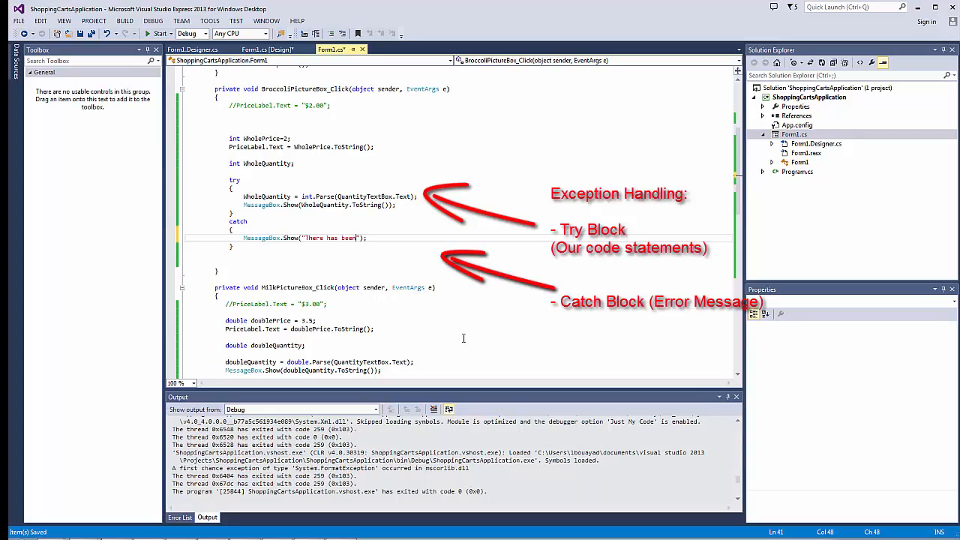
{"action": "type", "text": "an error p"}
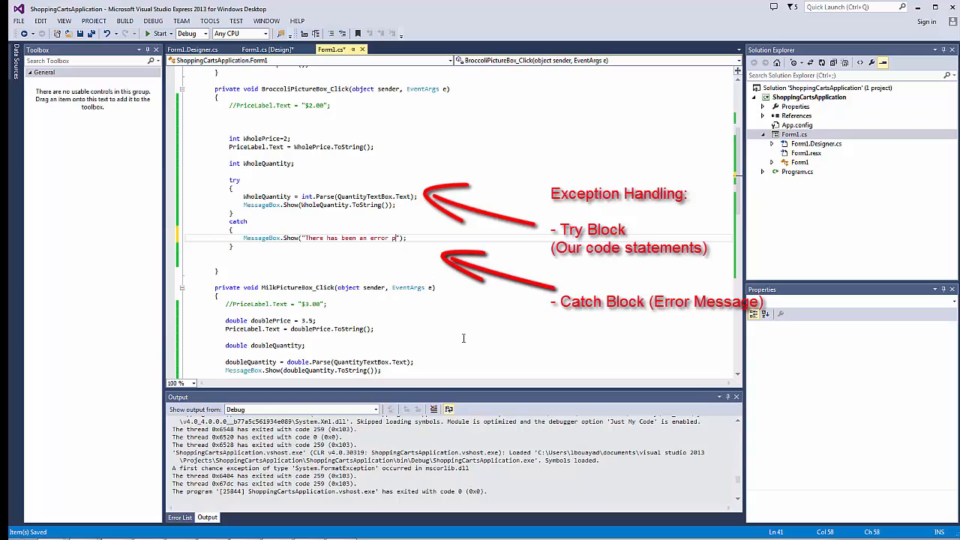
{"action": "type", "text": "arsing the strin"}
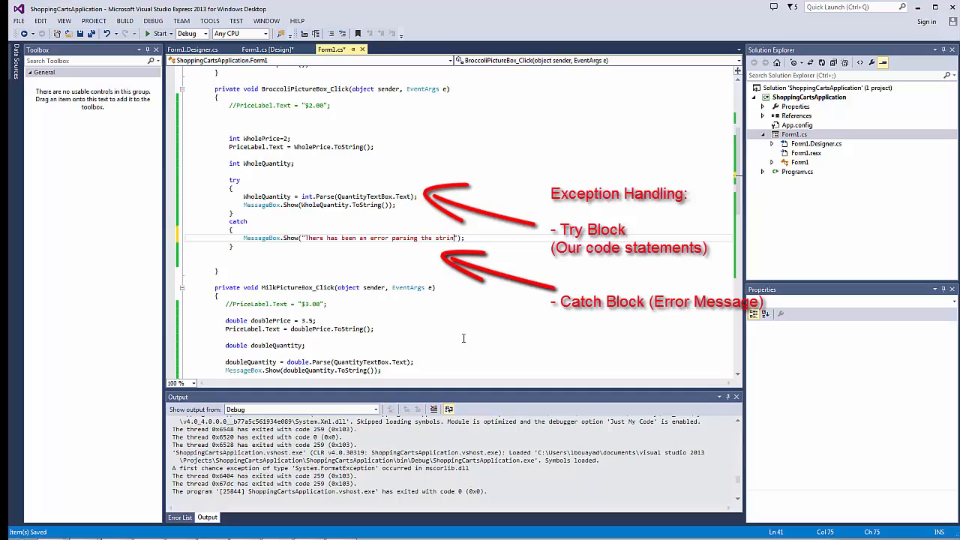
{"action": "type", "text": "entered!"}
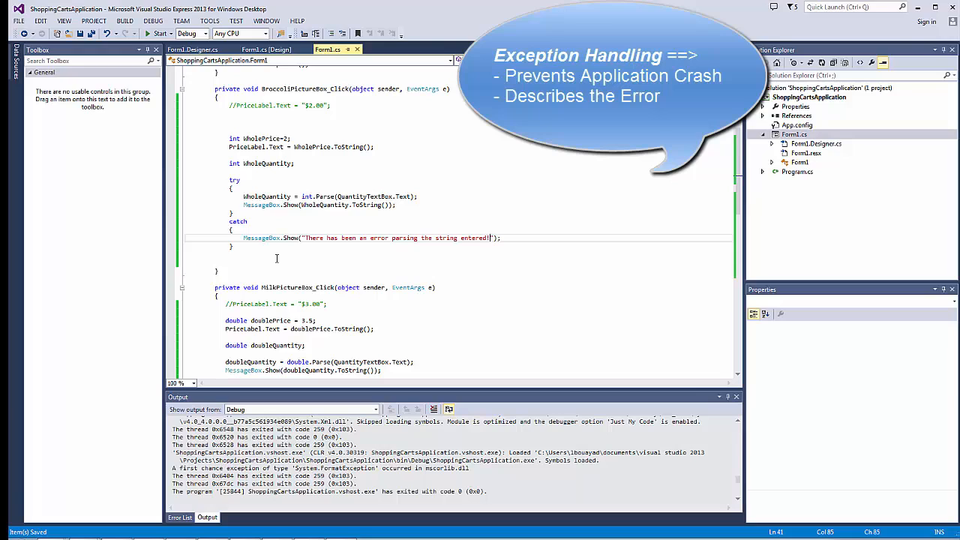
{"action": "mouse_move", "coordinate": [303, 259]}
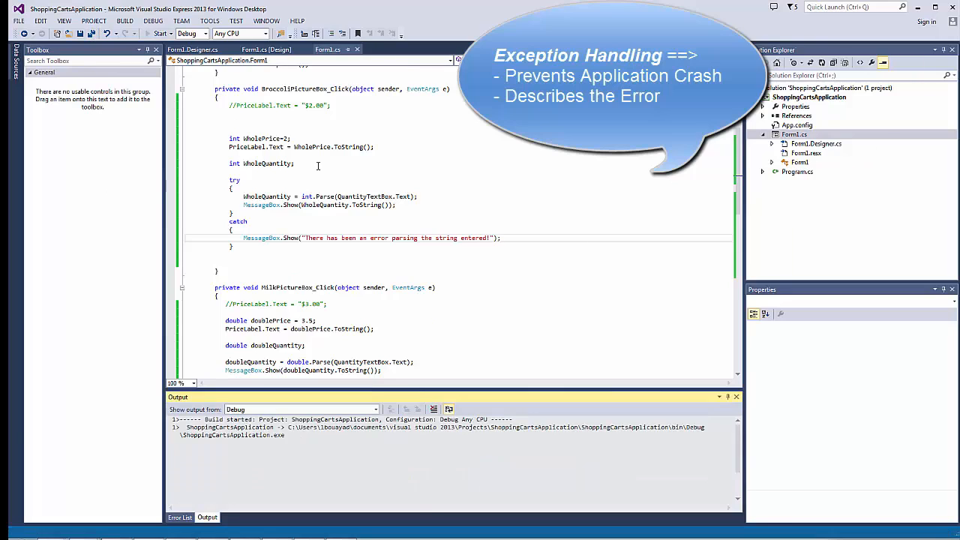
Step: Rerun the app, accept broccoli quantity 5, then dismiss the parsing error shown for 9.8
{"action": "left_click", "coordinate": [158, 33]}
{"action": "type", "text": "5"}
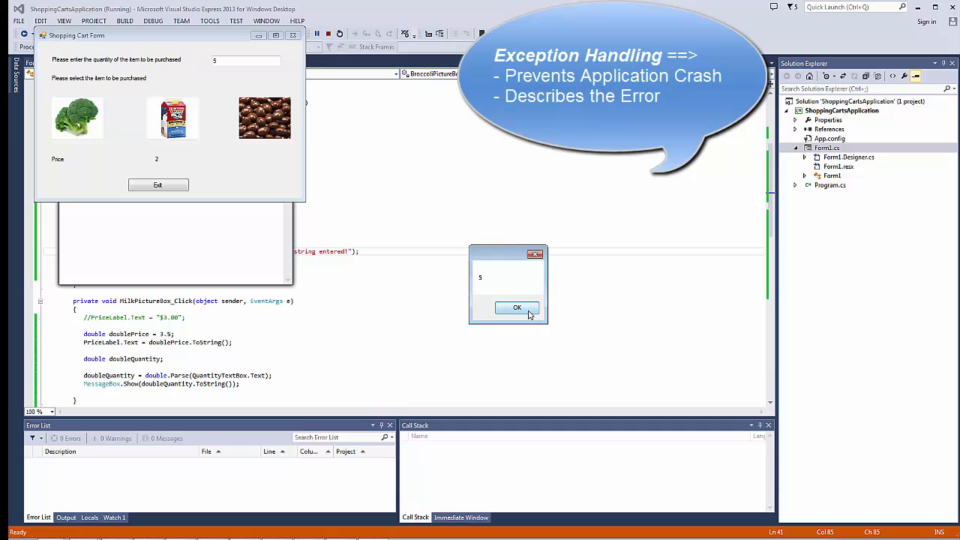
{"action": "left_click", "coordinate": [517, 308]}
{"action": "type", "text": "9.8"}
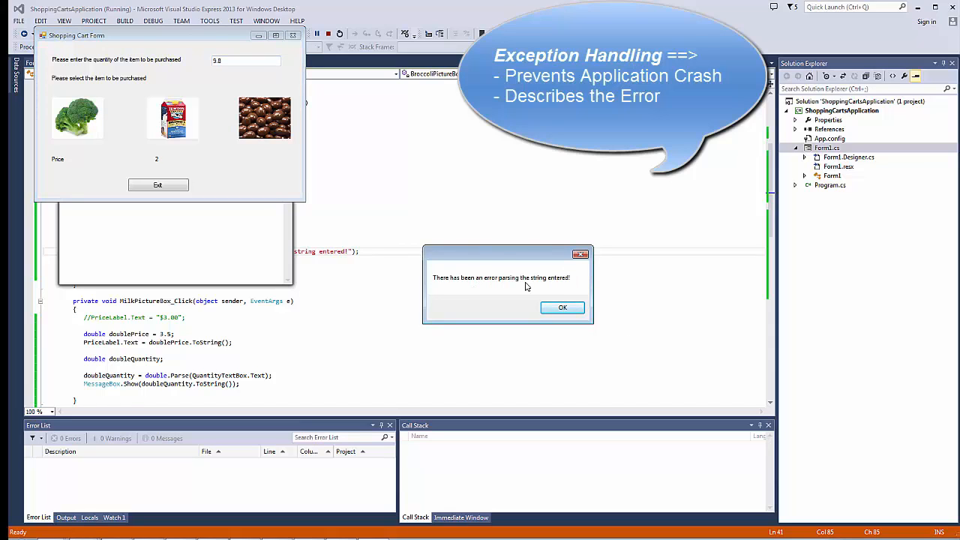
{"action": "mouse_move", "coordinate": [505, 271]}
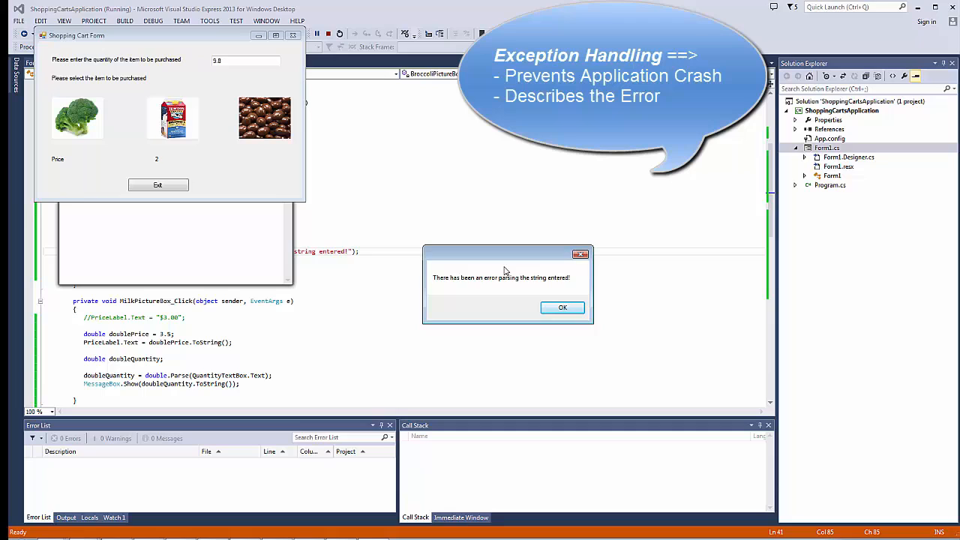
{"action": "mouse_move", "coordinate": [493, 298]}
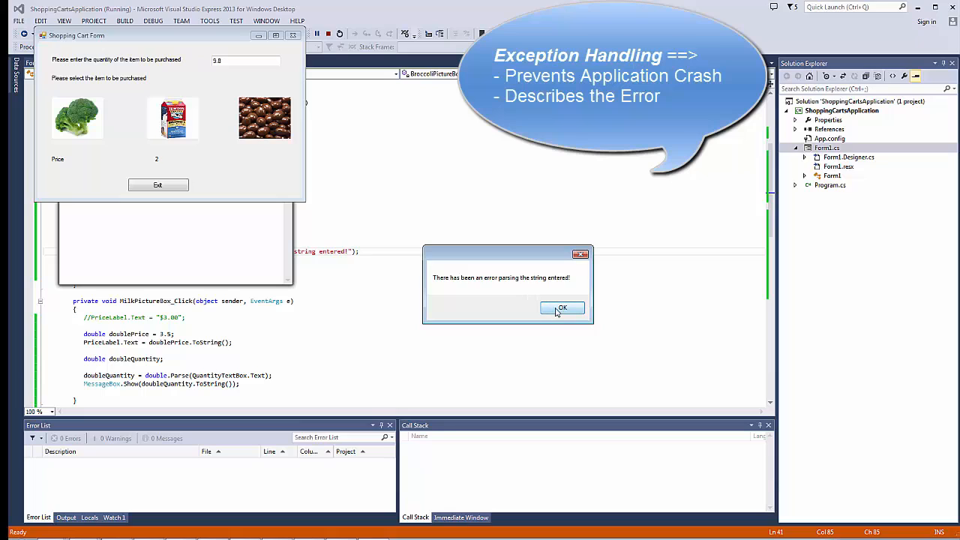
{"action": "left_click", "coordinate": [562, 309]}
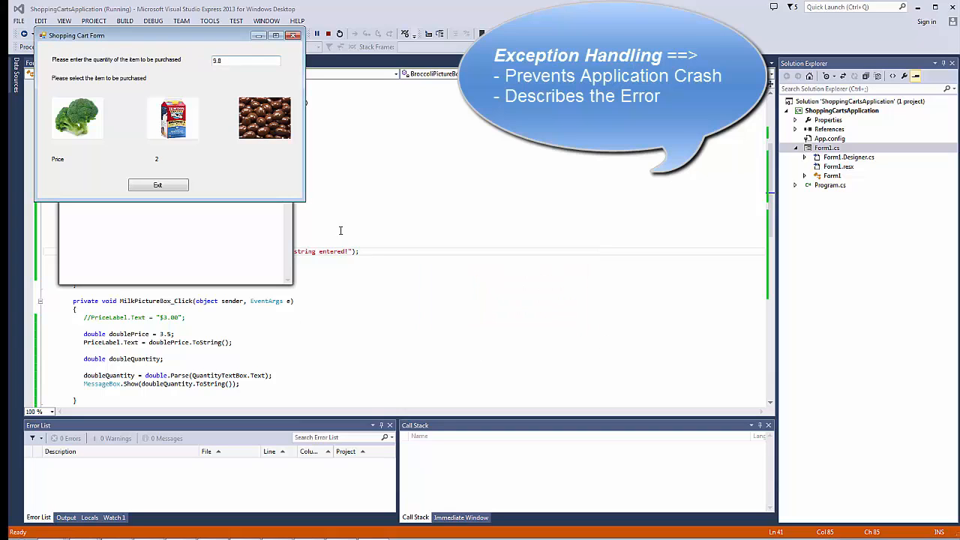
{"action": "mouse_move", "coordinate": [345, 233]}
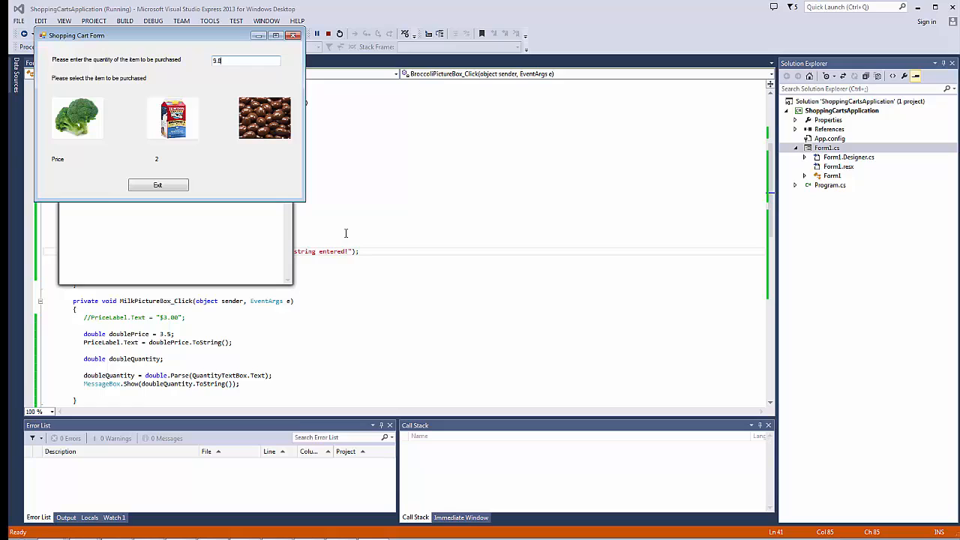
{"action": "mouse_move", "coordinate": [351, 248]}
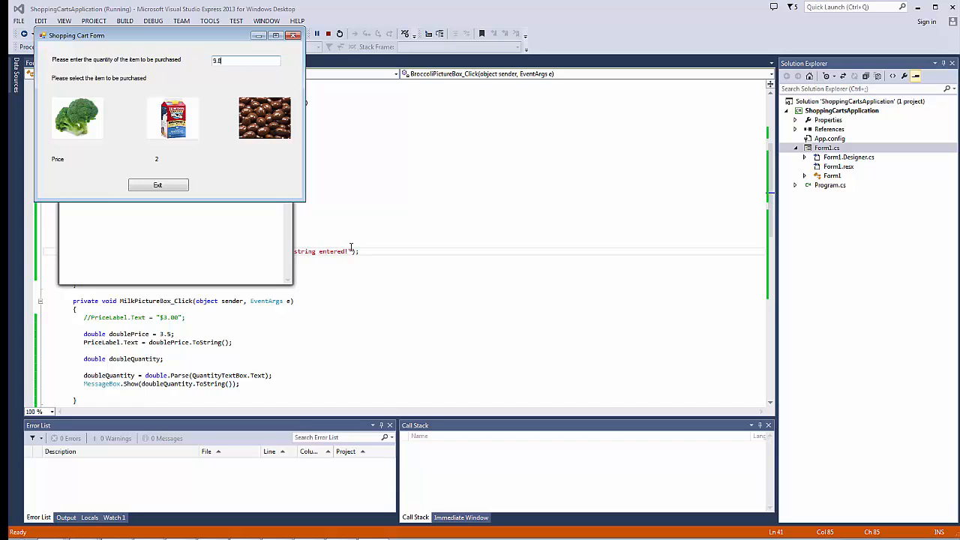